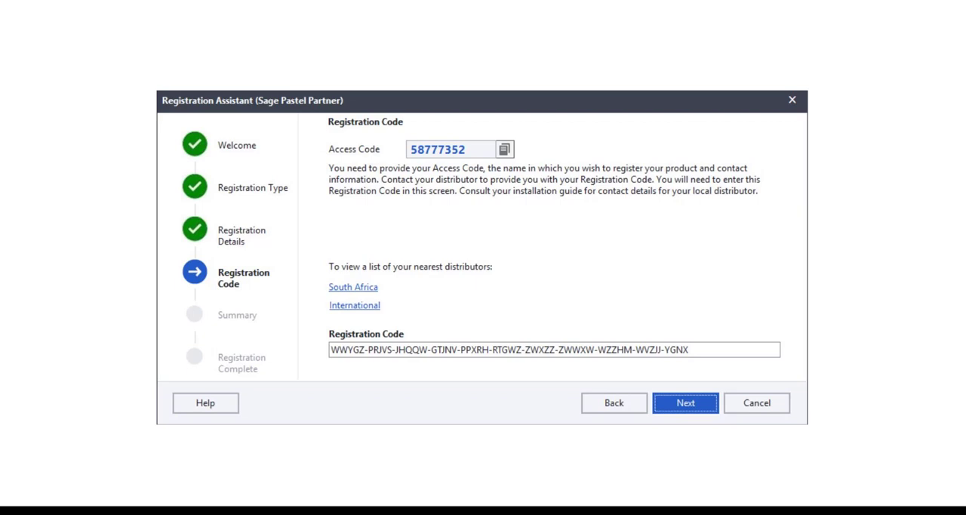
Step: Submit the registration code from the Registration Code page
left_click(685, 402)
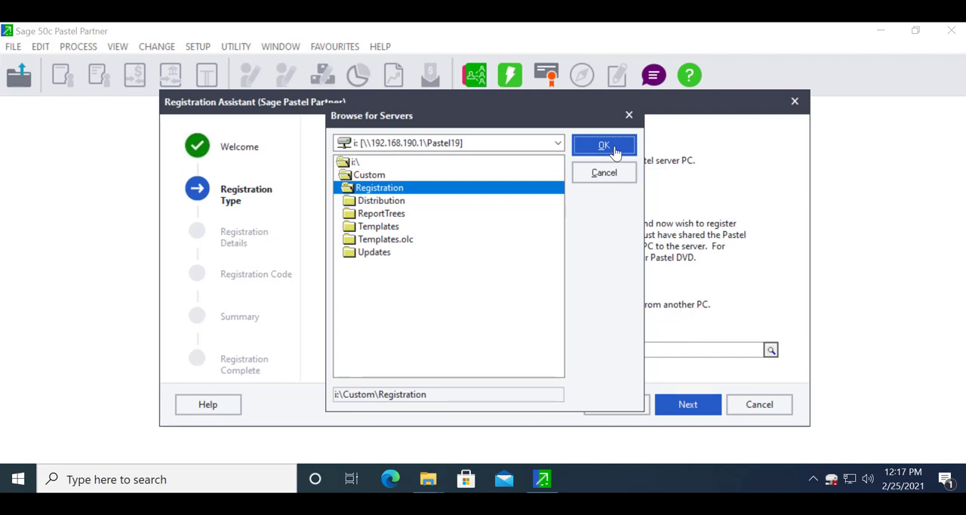
Step: Accept Custom\Registration on the IP-mapped drive as the server location
left_click(603, 145)
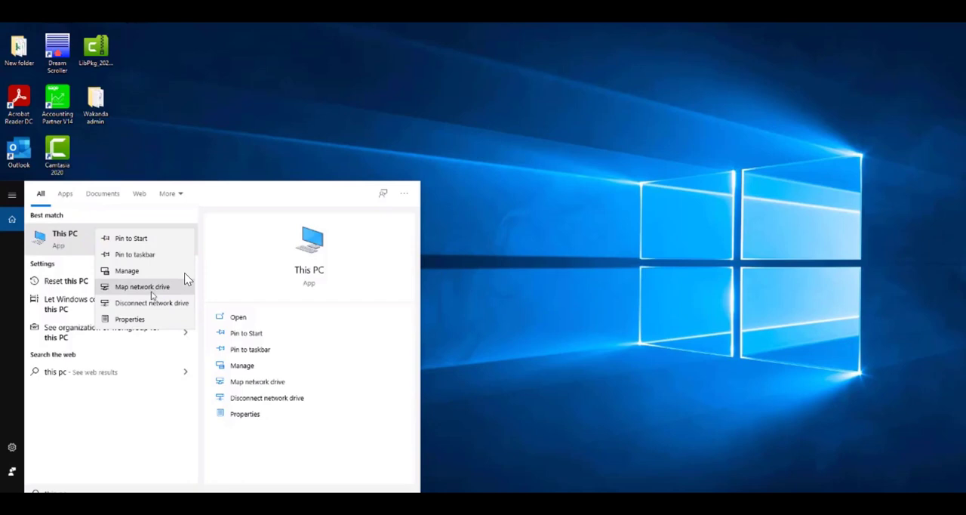
Step: Map drive T to the server's Pastel19 share, browsing Network by computer name
left_click(142, 286)
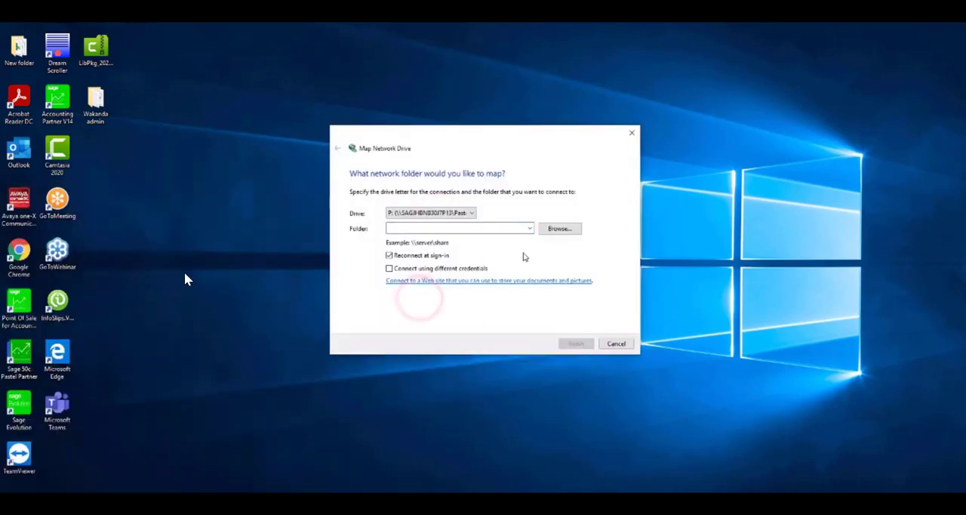
left_click(559, 228)
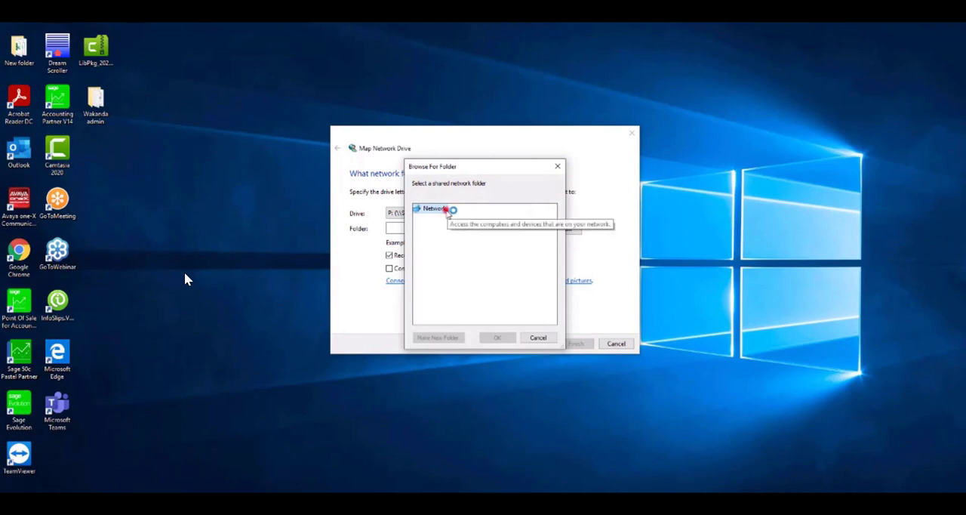
left_click(417, 208)
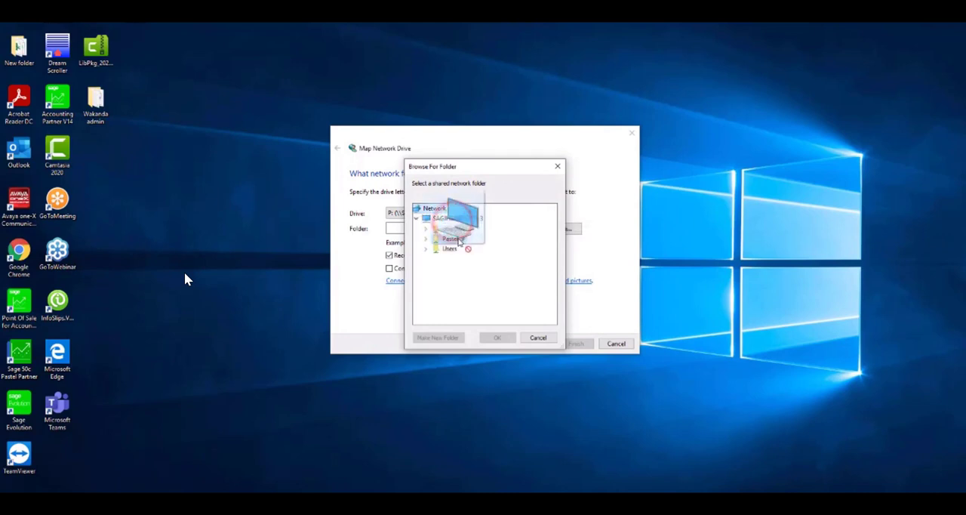
left_click(426, 237)
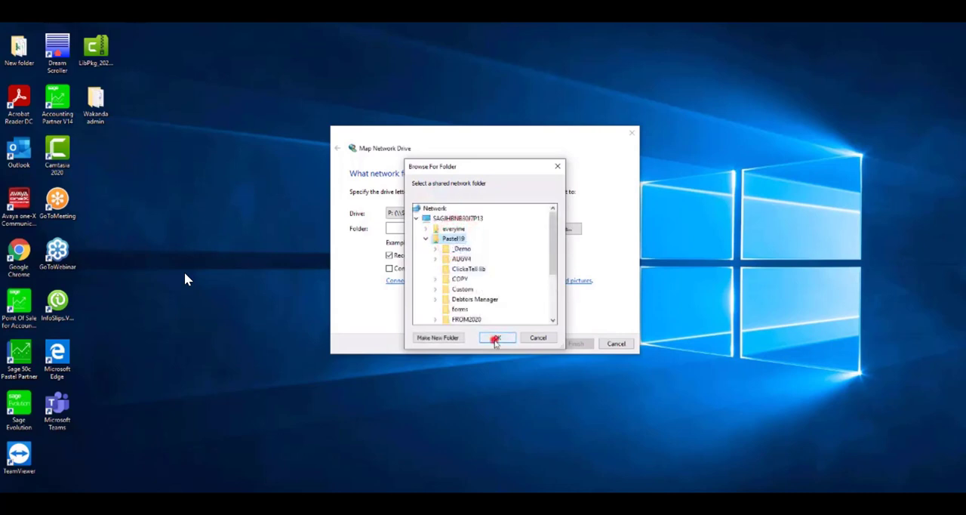
left_click(497, 337)
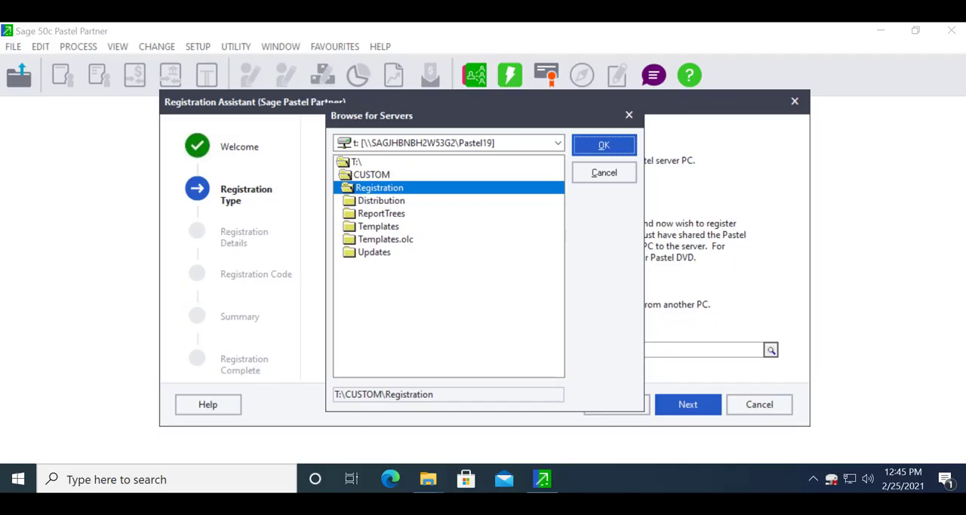
mouse_move(561, 241)
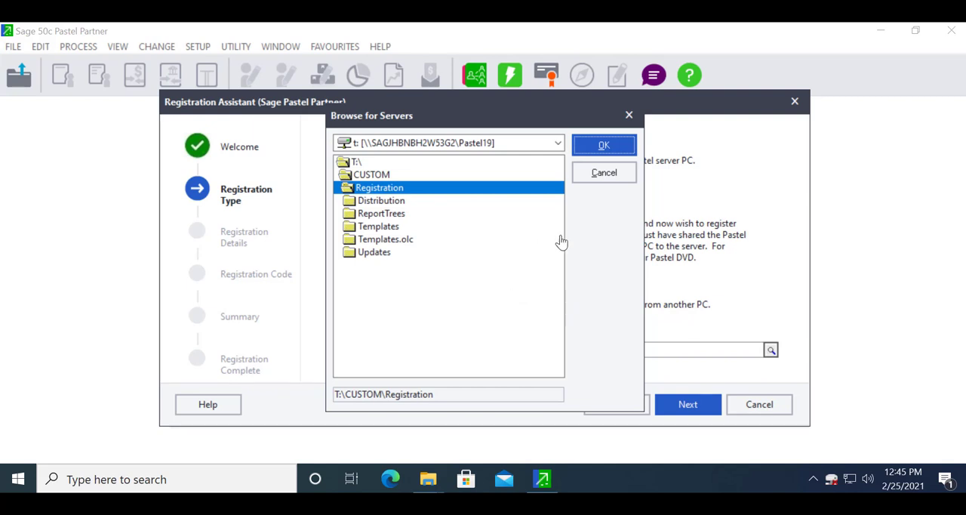
mouse_move(604, 145)
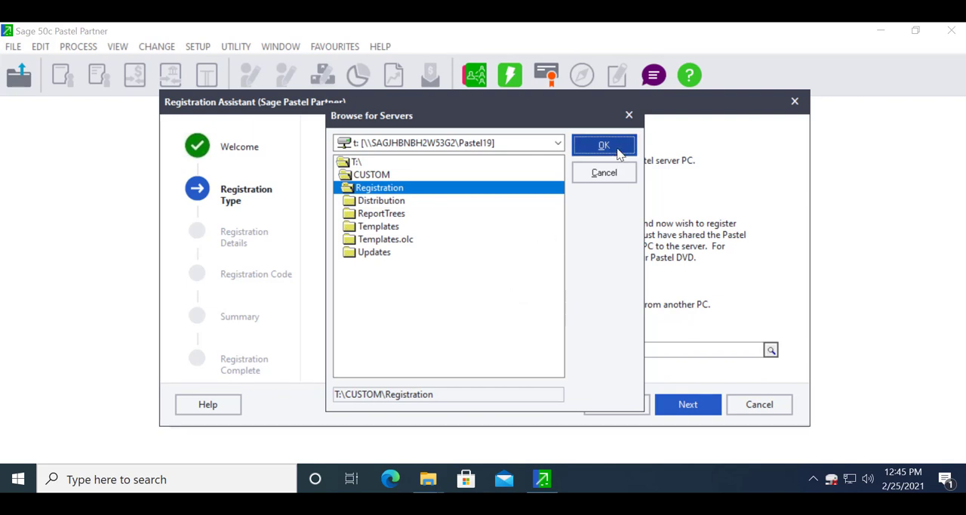
Step: Accept T:\CUSTOM\Registration on the name-mapped drive as the server location
left_click(604, 145)
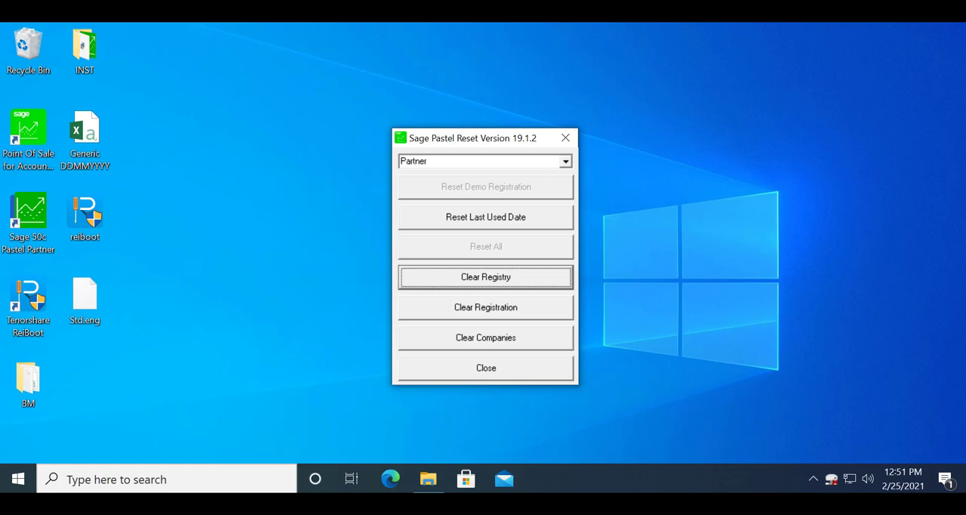
mouse_move(963, 361)
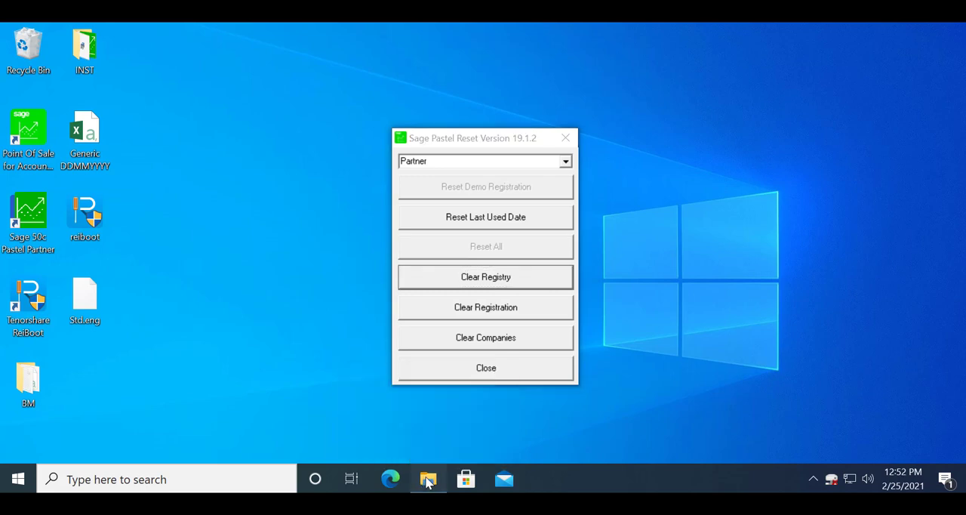
Step: Run Reset19 from C:\Pastel19 and clear the Partner registration
left_click(428, 479)
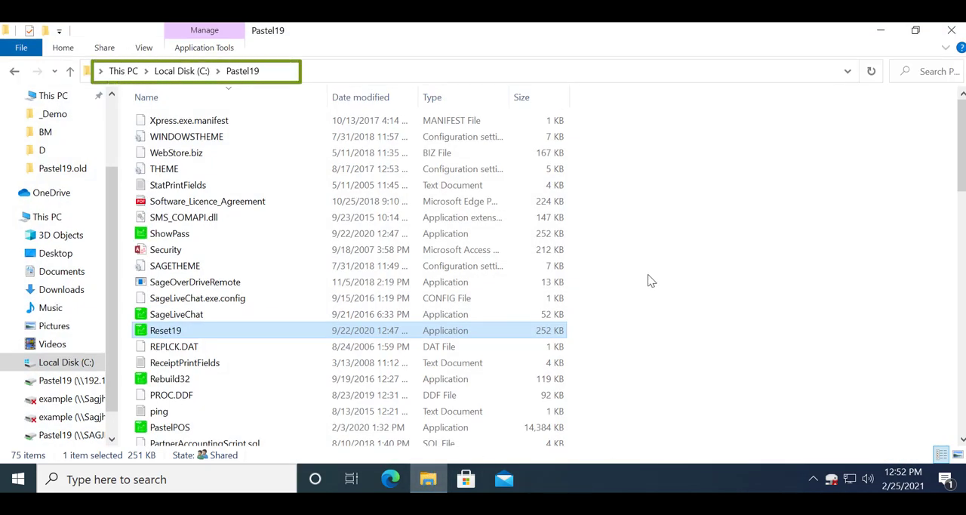
mouse_move(165, 330)
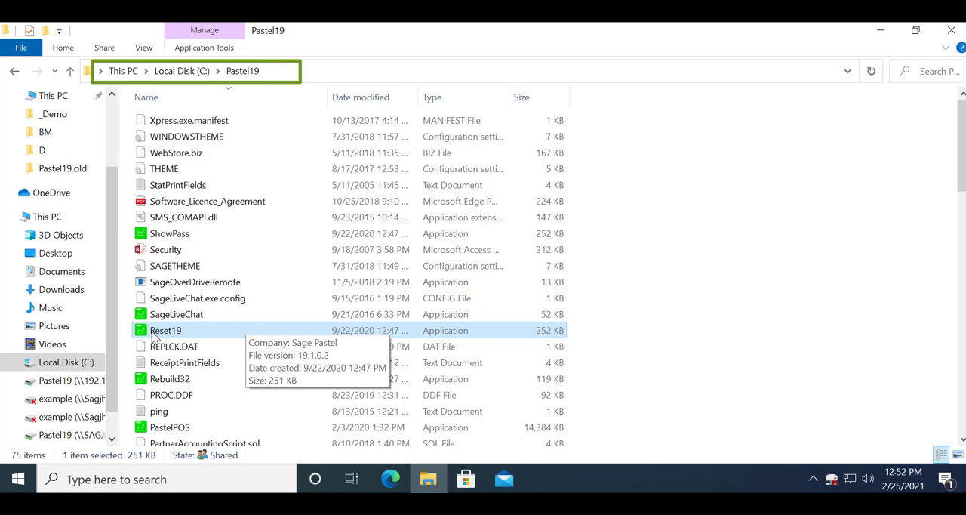
double_click(166, 330)
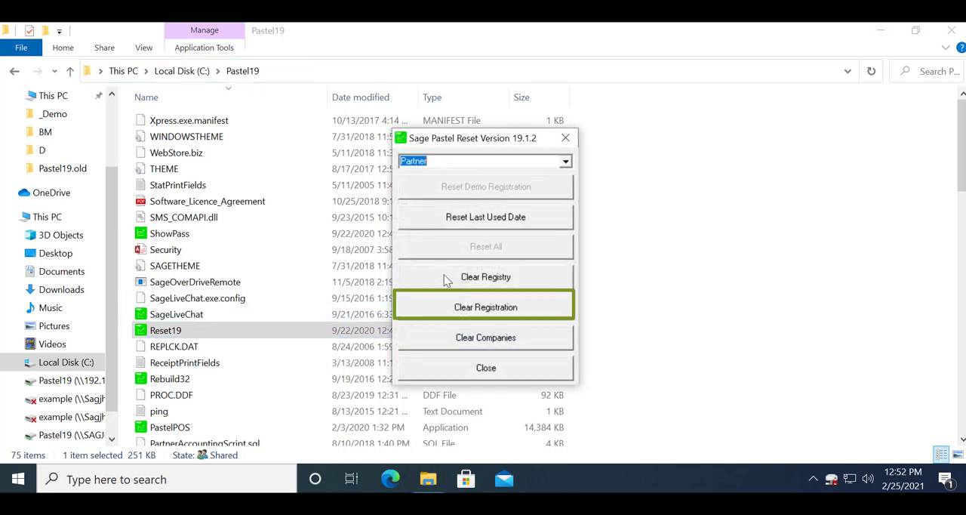
left_click(485, 307)
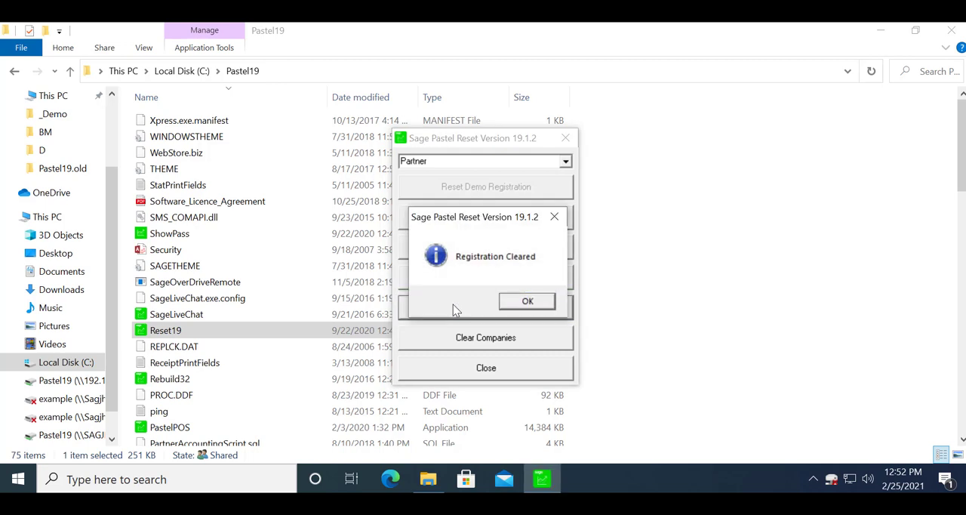
left_click(527, 301)
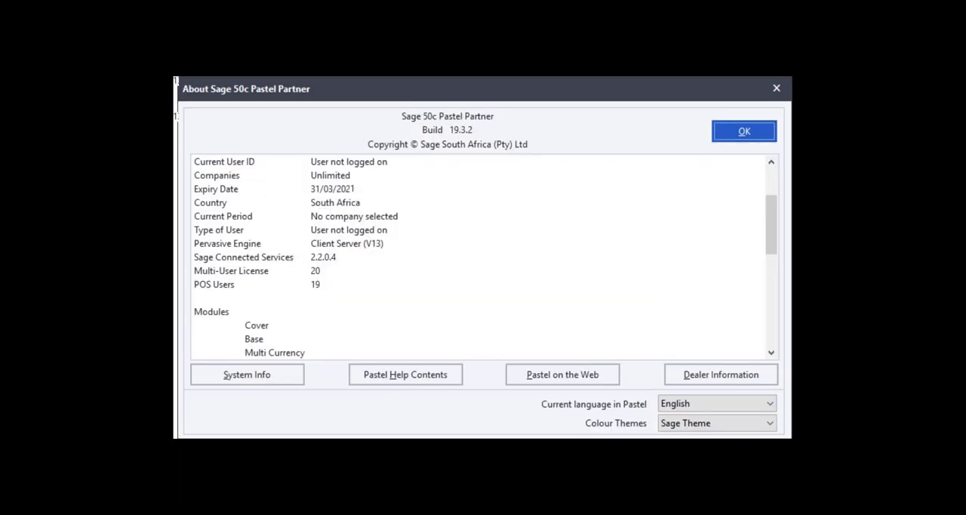
Step: Close the About window after reviewing the 31/03/2021 expiry details
left_click(743, 131)
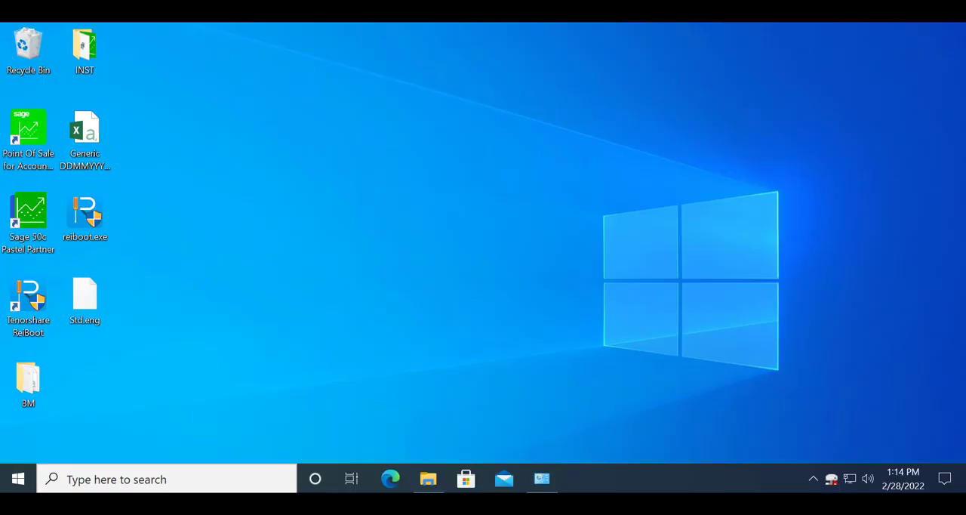
mouse_move(342, 232)
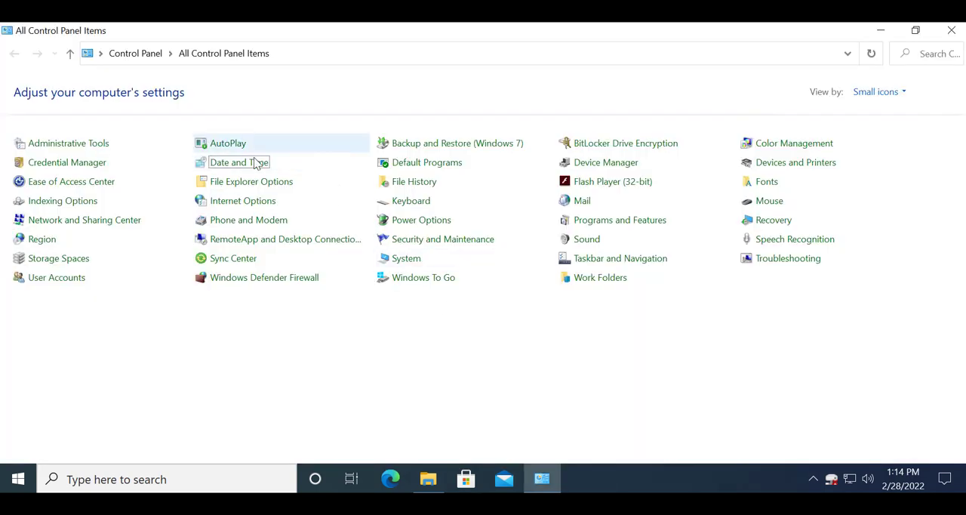
Step: Change the system date to Sunday, February 28, 2021 in Date and Time
double_click(239, 162)
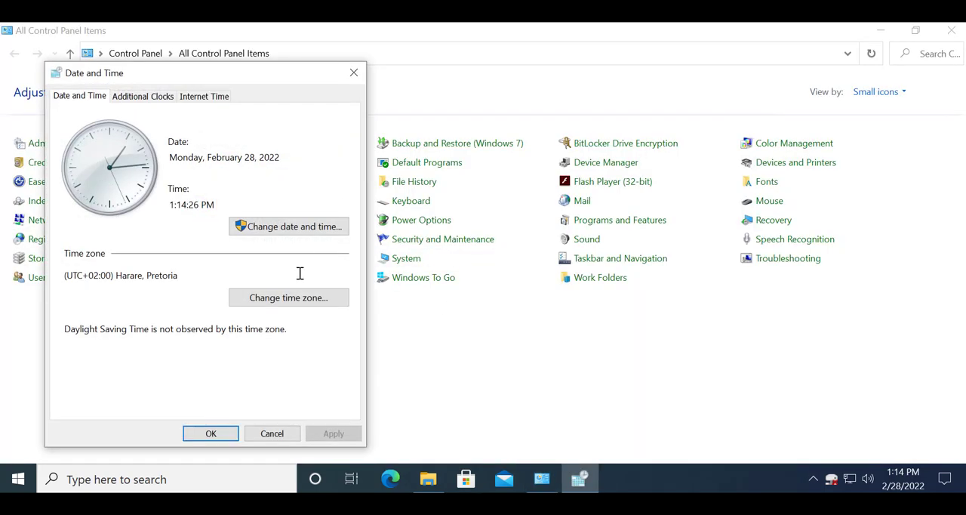
left_click(289, 226)
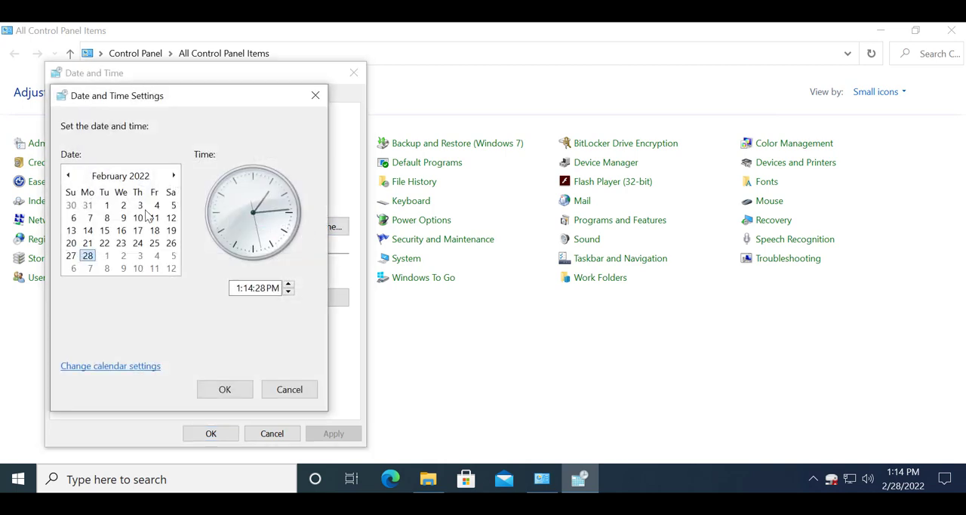
left_click(120, 175)
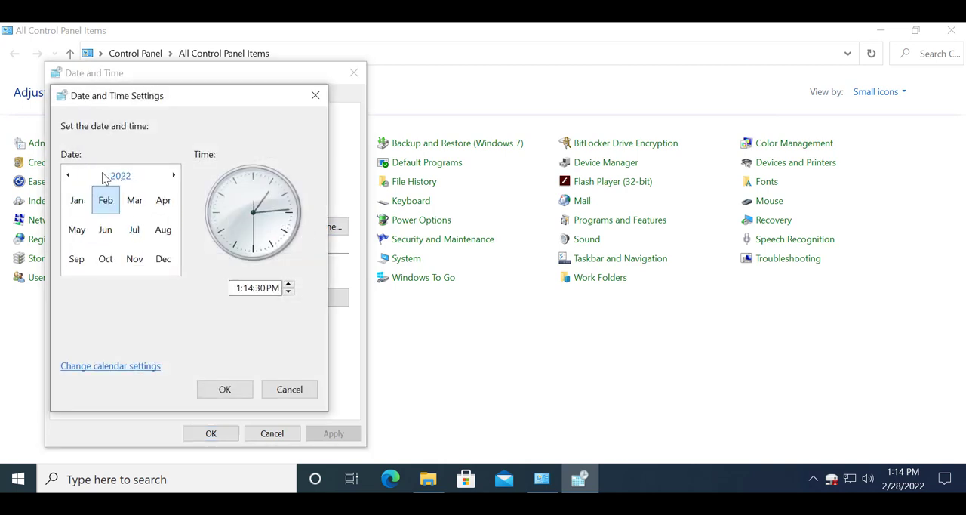
left_click(68, 175)
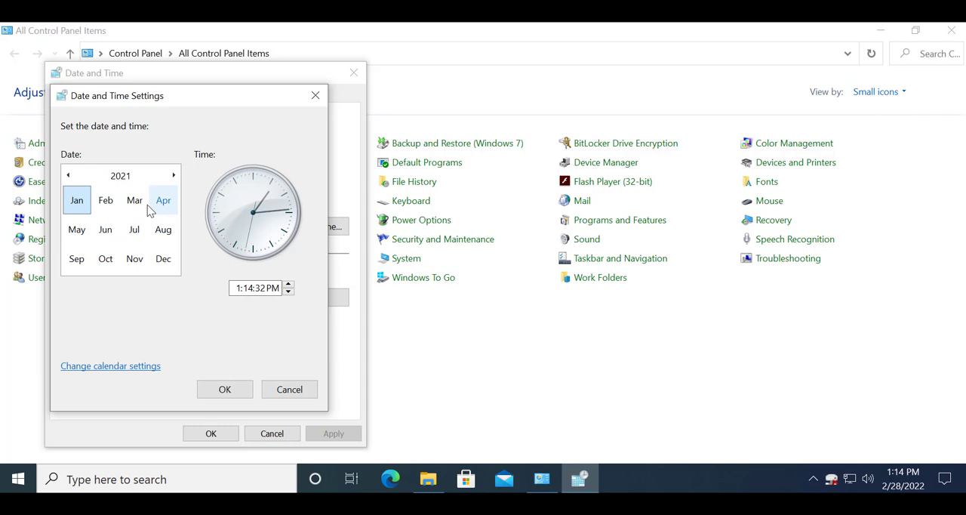
left_click(105, 199)
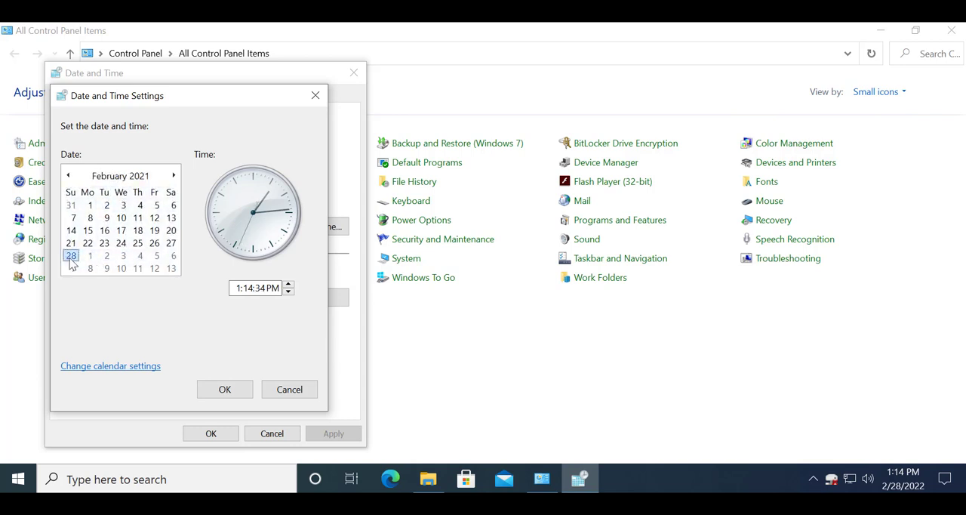
left_click(224, 389)
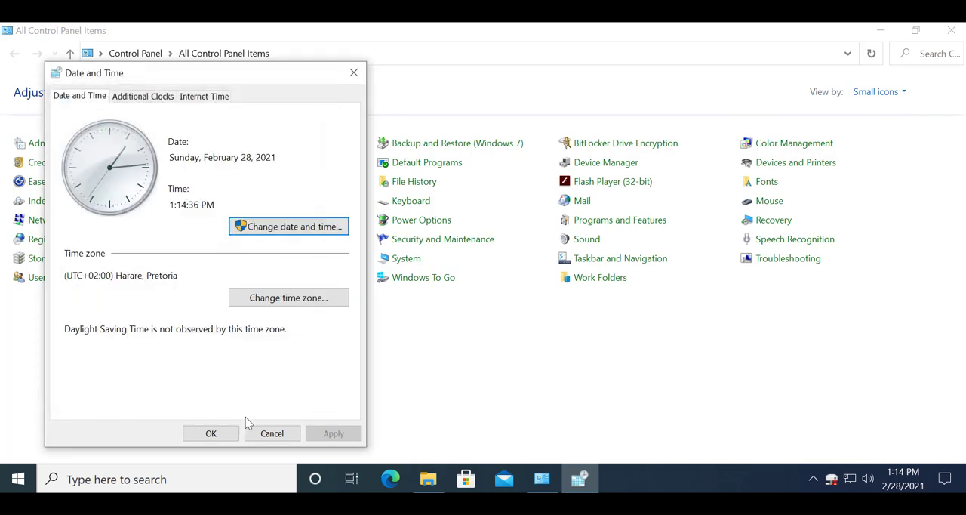